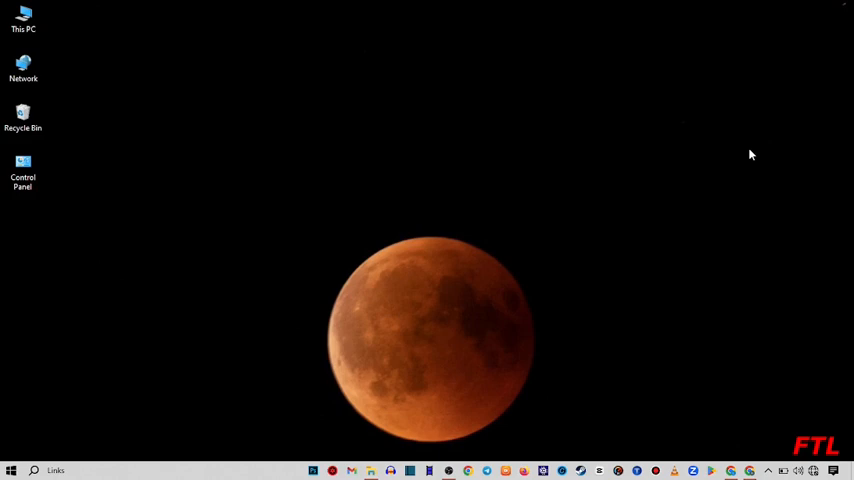
pyautogui.moveTo(100, 452)
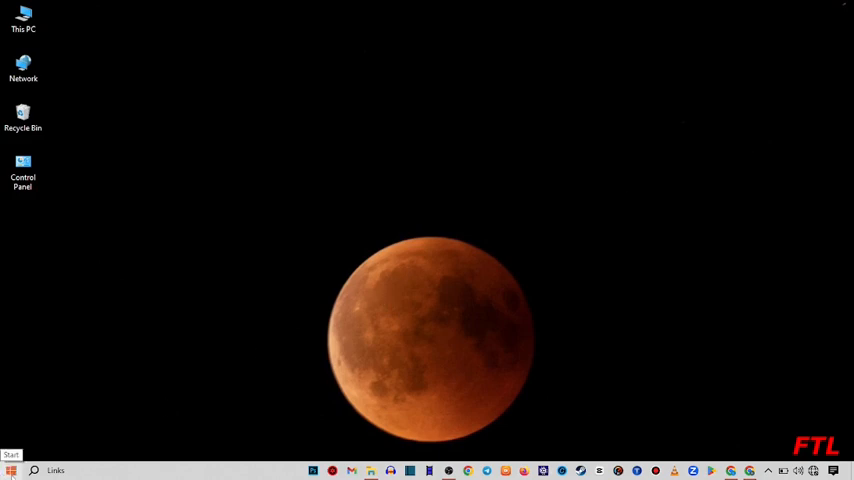
# Step: Bring up the Run box from the Start quick menu with dfrgui entered
pyautogui.rightClick(10, 470)
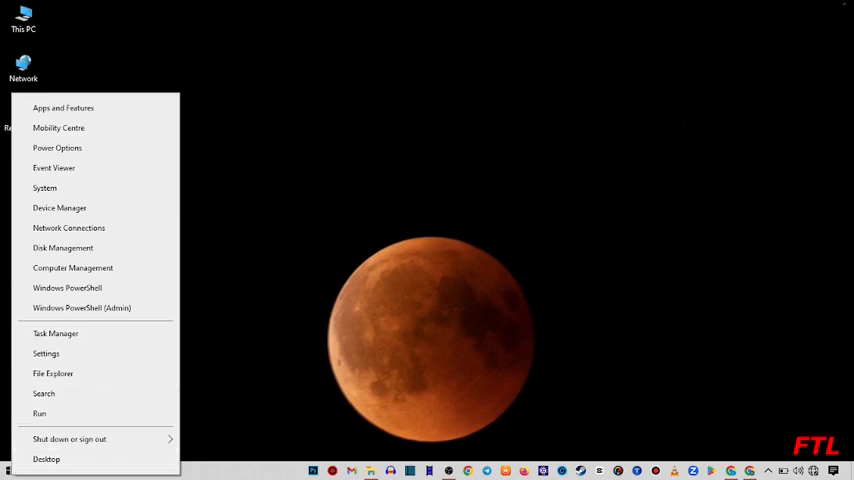
pyautogui.moveTo(112, 372)
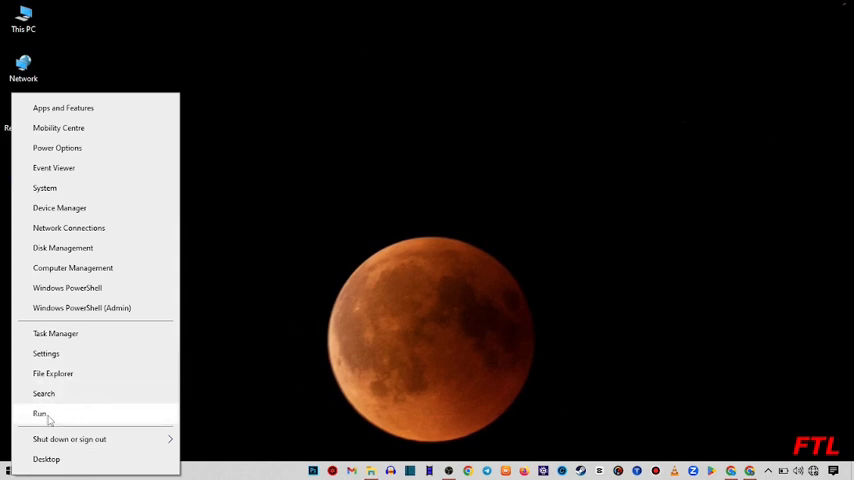
pyautogui.click(40, 412)
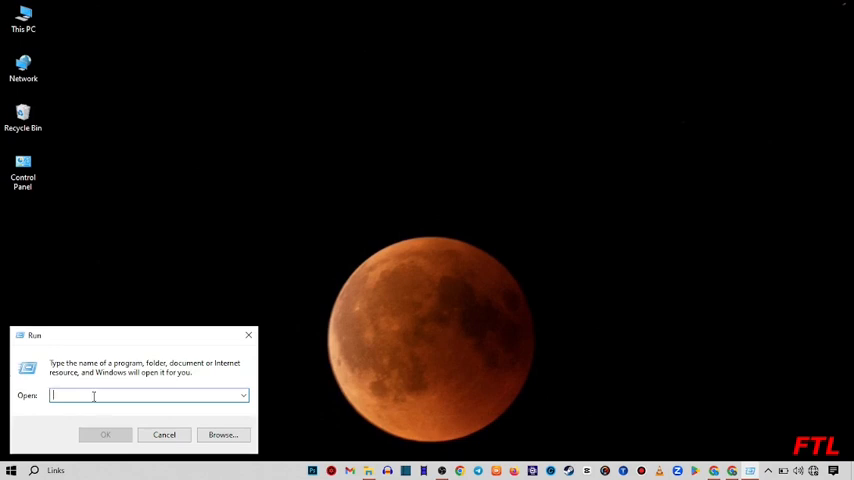
pyautogui.write('df')
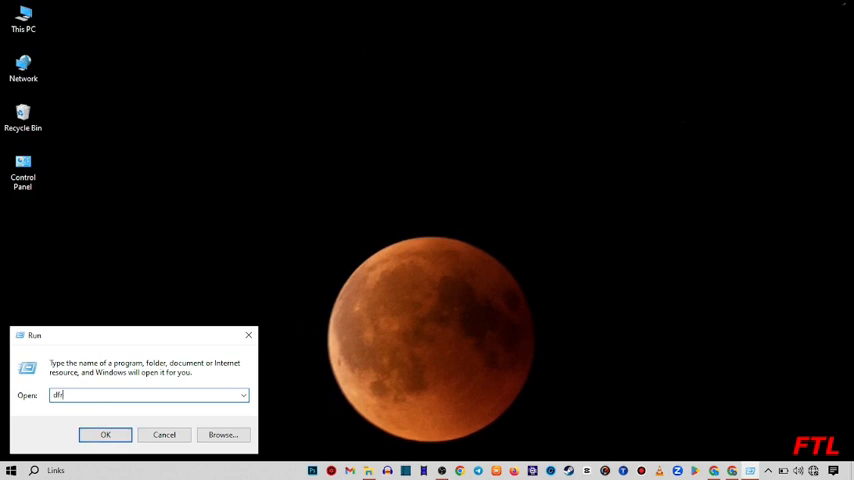
pyautogui.write('rgui')
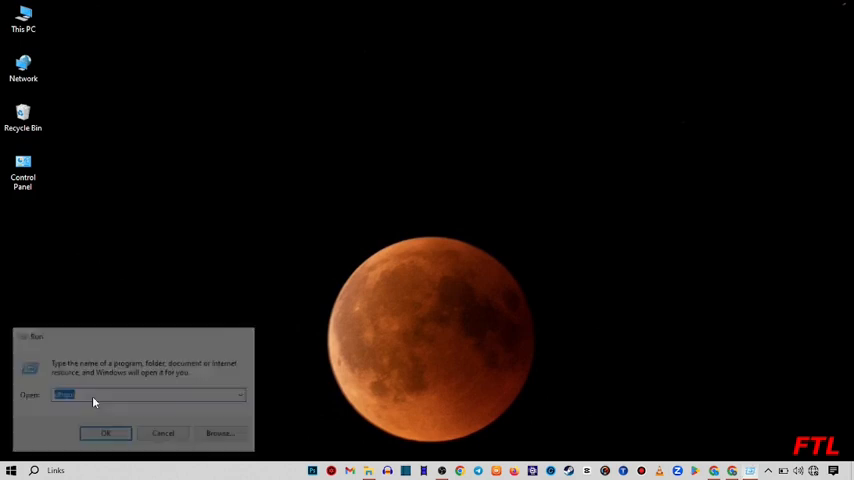
# Step: Launch Optimize Drives, read each drive's Media type (SSD or HDD), then close it
pyautogui.click(106, 432)
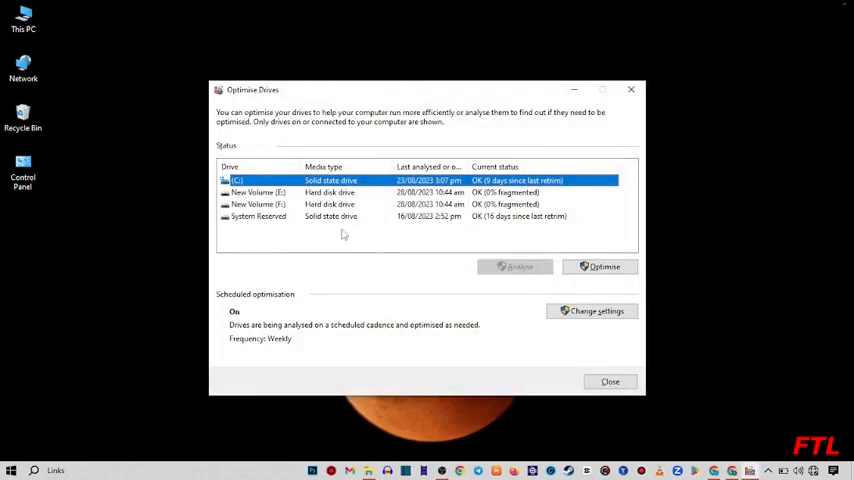
pyautogui.moveTo(432, 204)
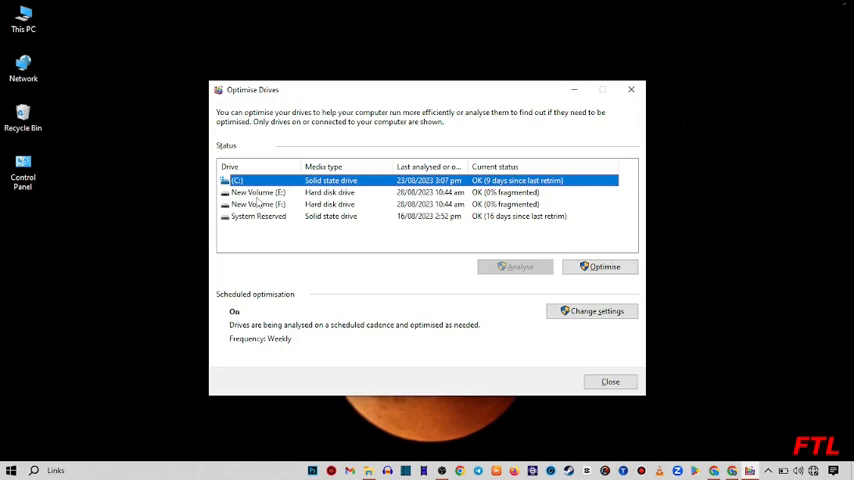
pyautogui.moveTo(280, 176)
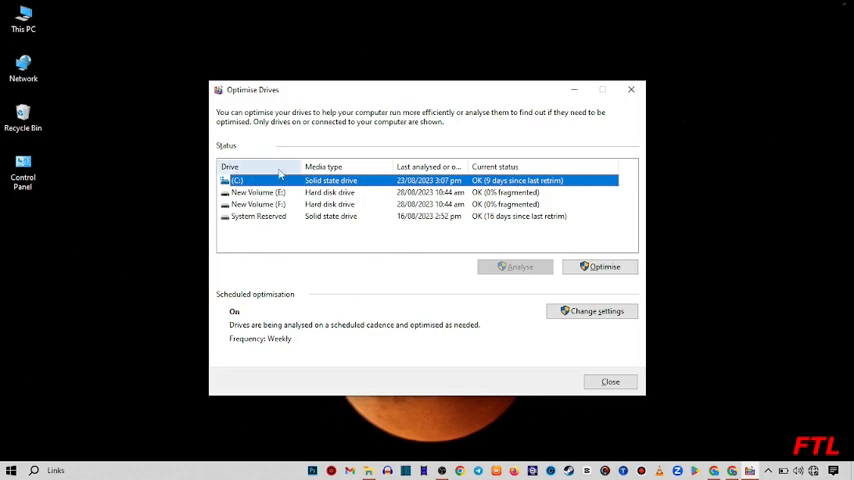
pyautogui.moveTo(436, 172)
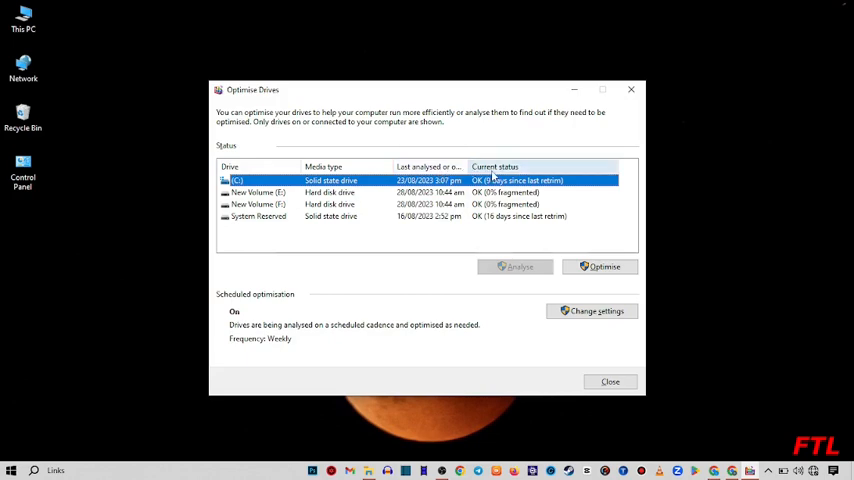
pyautogui.moveTo(348, 272)
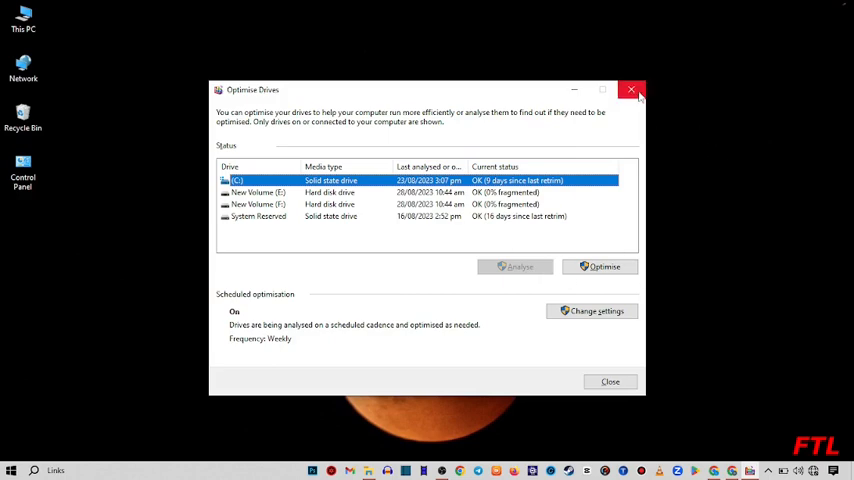
pyautogui.moveTo(632, 90)
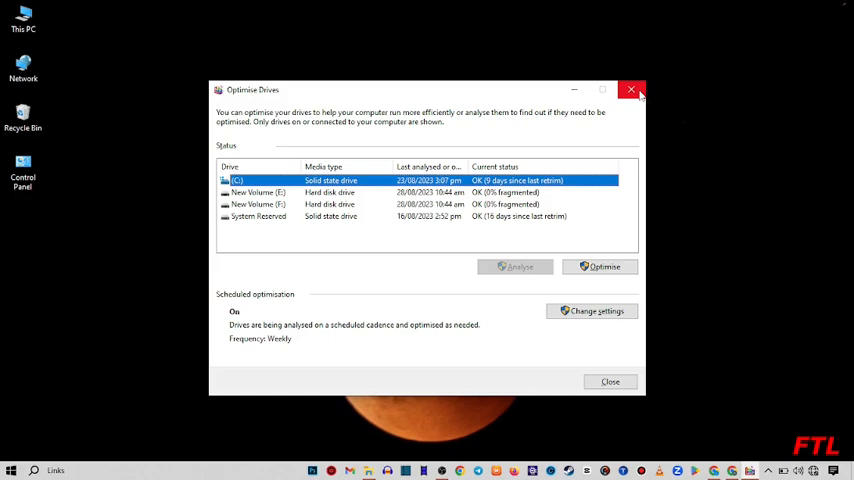
pyautogui.click(632, 90)
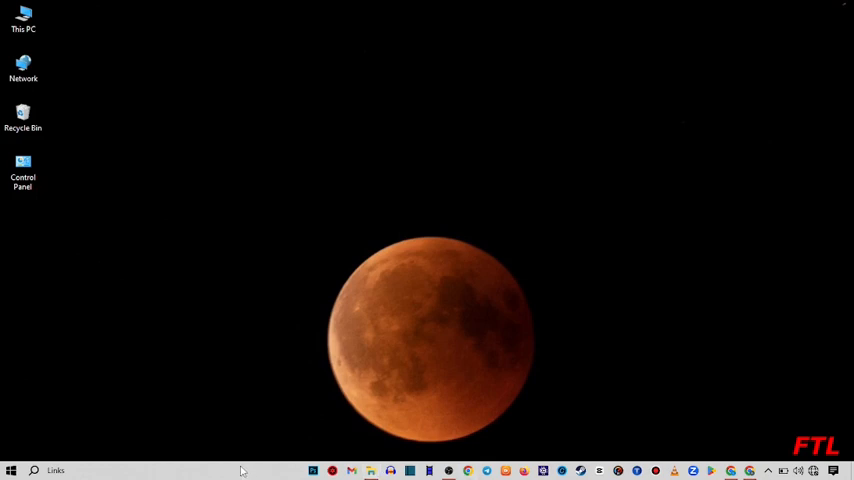
# Step: Launch Task Manager from the taskbar's right-click menu
pyautogui.rightClick(242, 470)
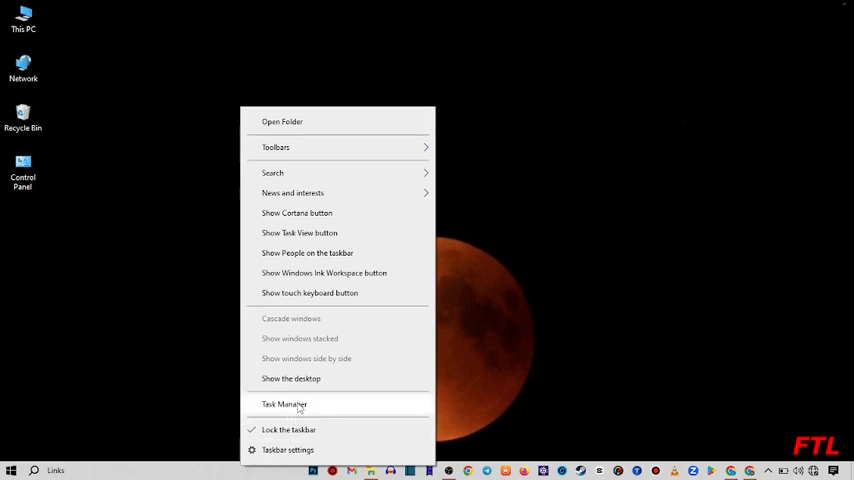
pyautogui.click(284, 404)
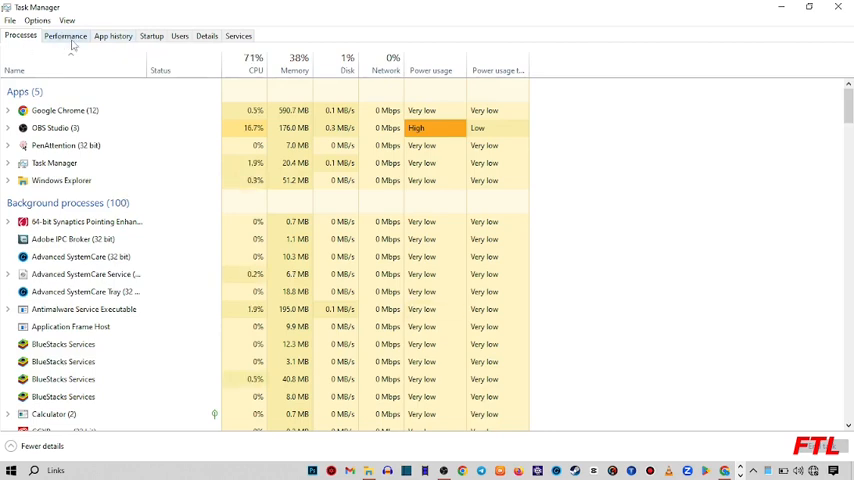
# Step: Show the Performance overview of CPU, memory and disks
pyautogui.click(64, 36)
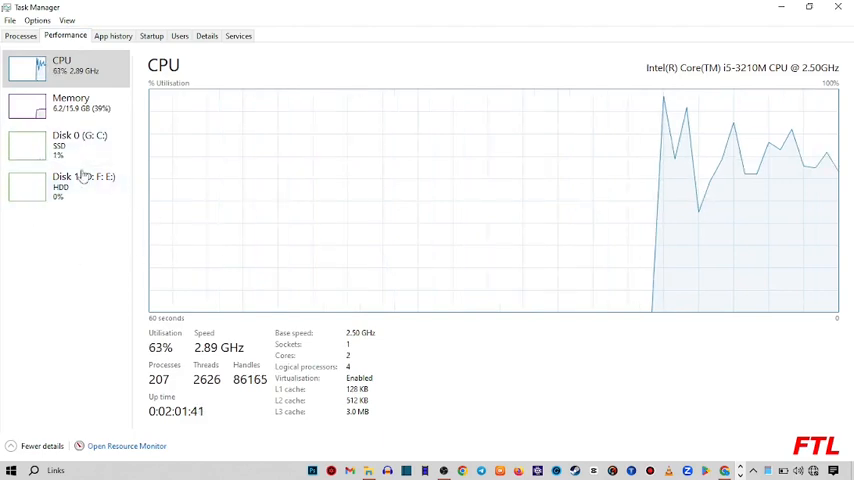
pyautogui.moveTo(78, 144)
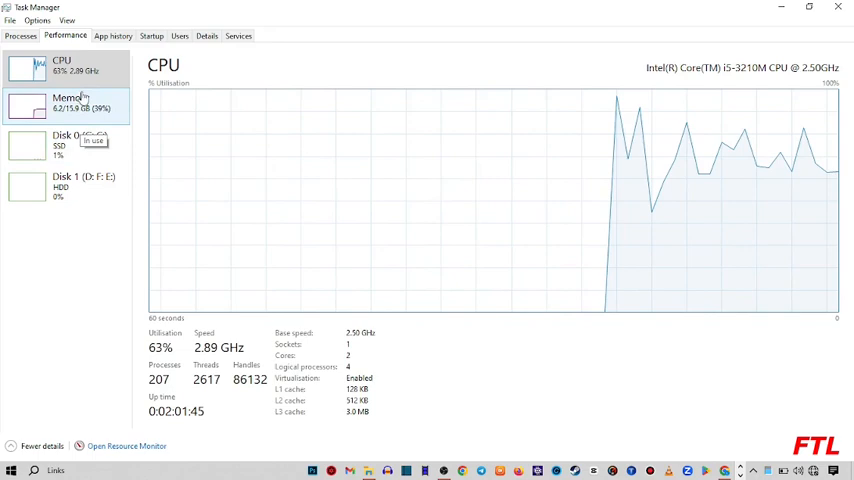
pyautogui.moveTo(100, 196)
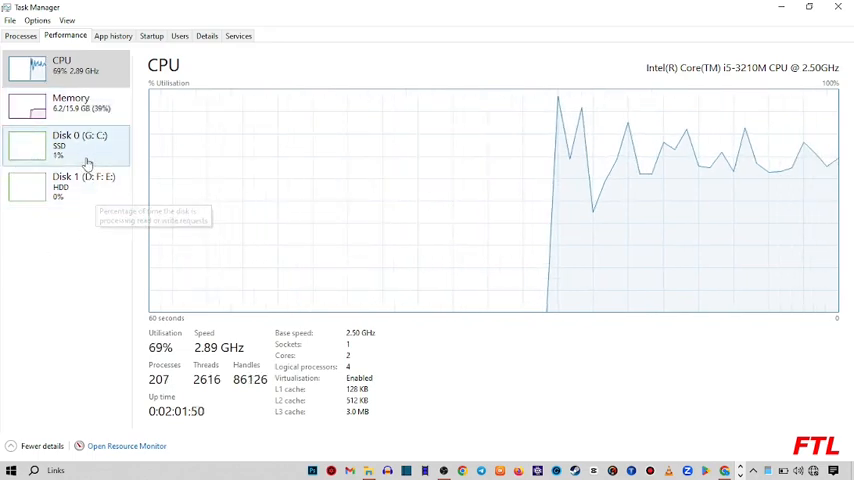
# Step: Confirm Disk 0 (G: C:) reports Type SSD, then close Task Manager
pyautogui.click(70, 144)
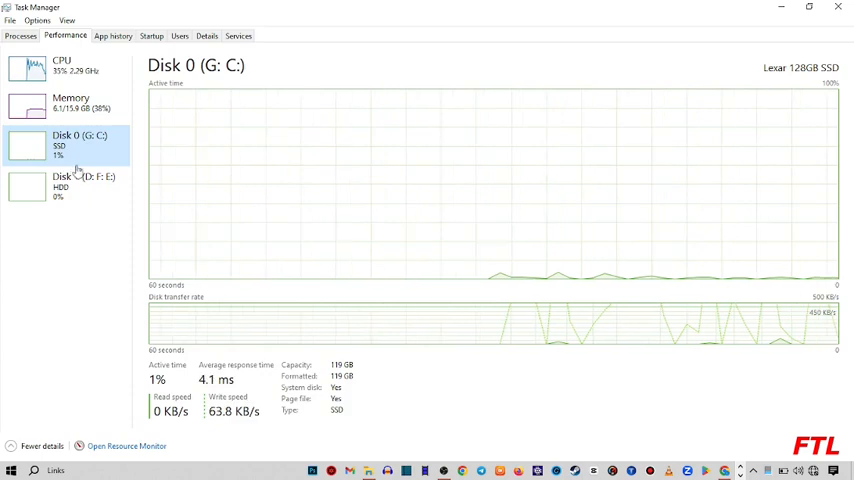
pyautogui.moveTo(64, 184)
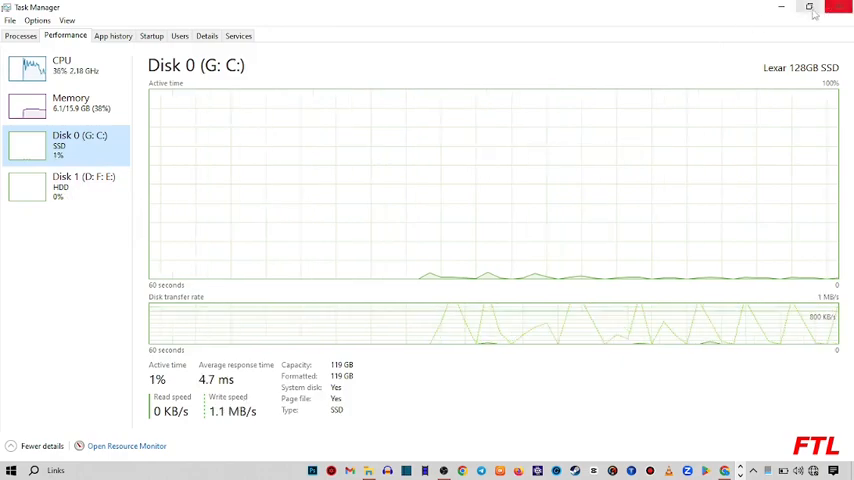
pyautogui.click(838, 8)
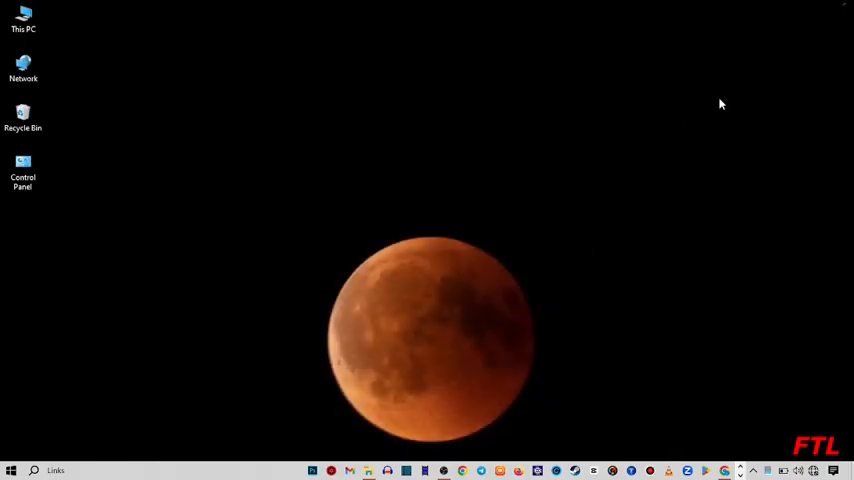
pyautogui.moveTo(572, 142)
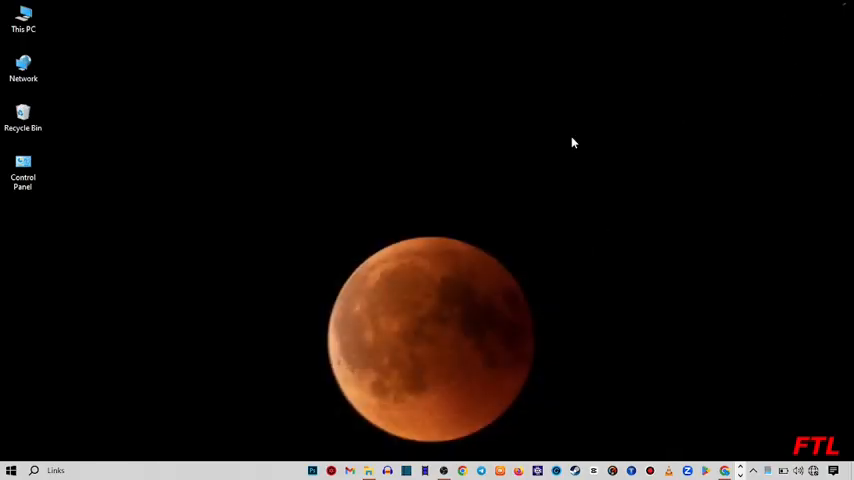